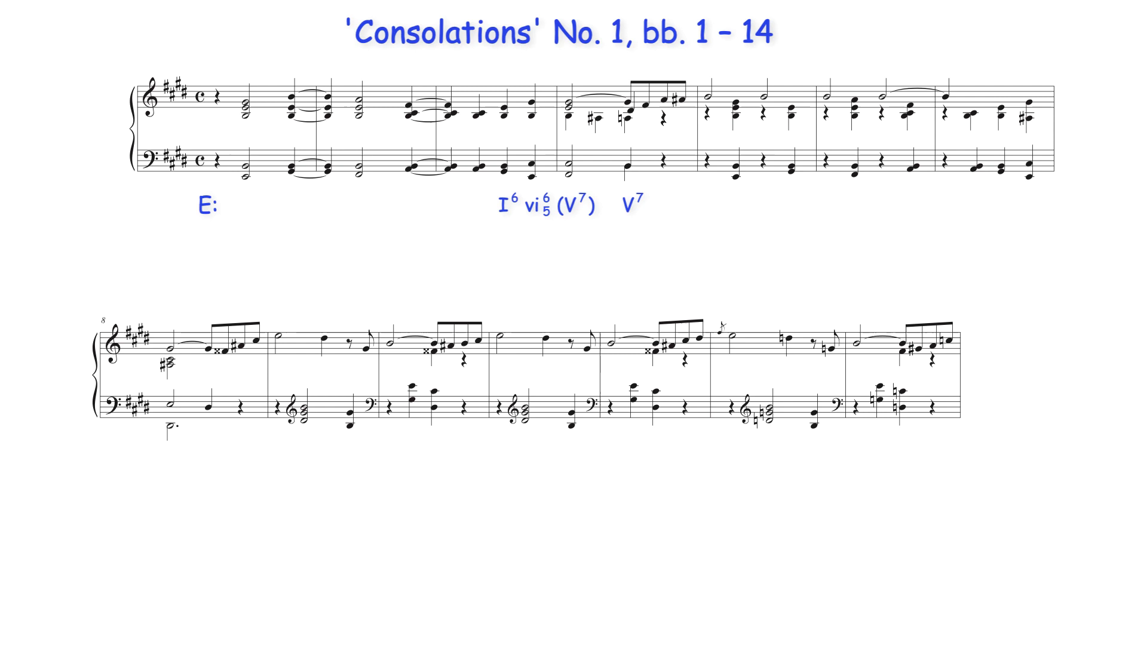
# Advance the slide so the blue box appears around the first chord of bar 5
pyautogui.click(582, 131)
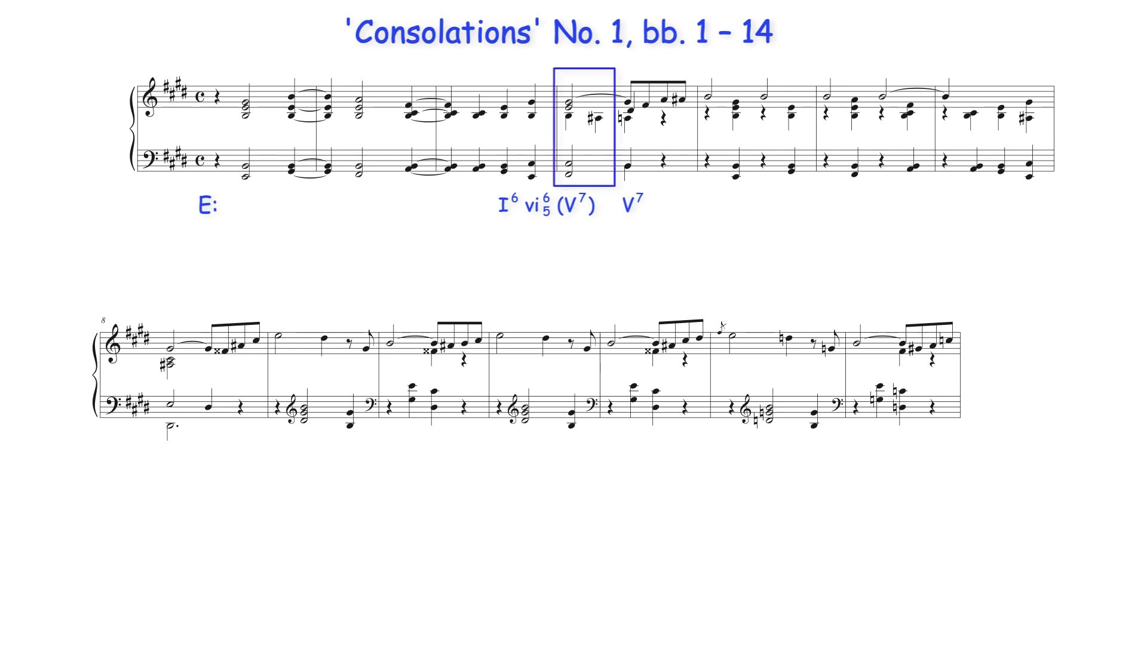
# Advance the slide to reveal the (vii♯4/3), G♯m: ii♯4/3 and V7 labels below the second system
pyautogui.click(581, 124)
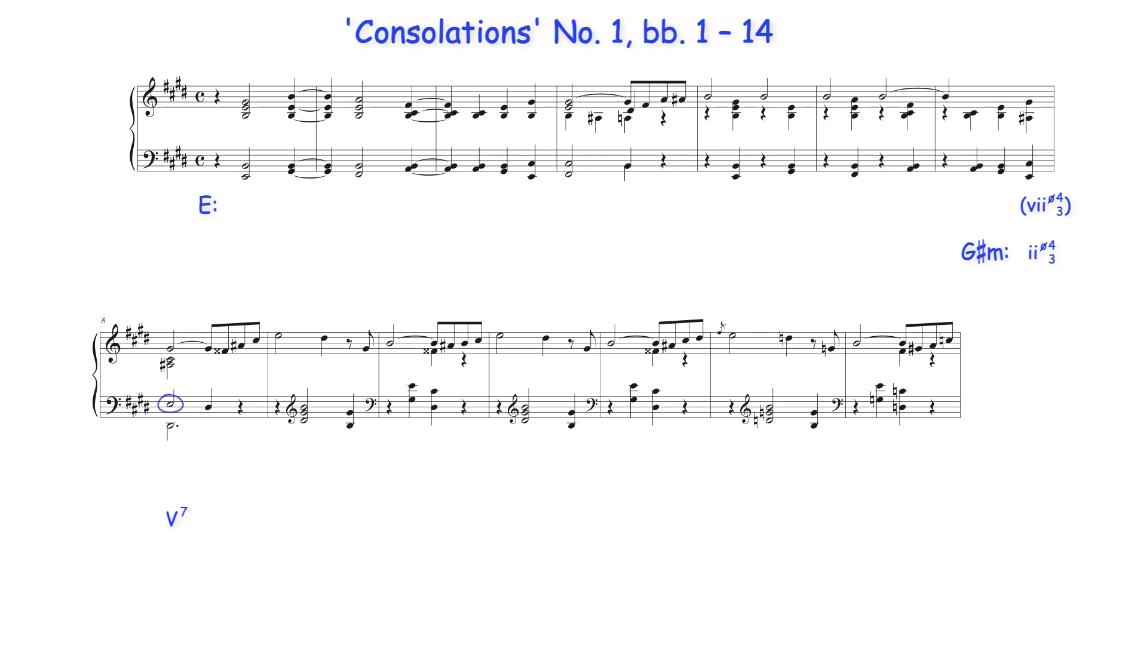
pyautogui.click(170, 404)
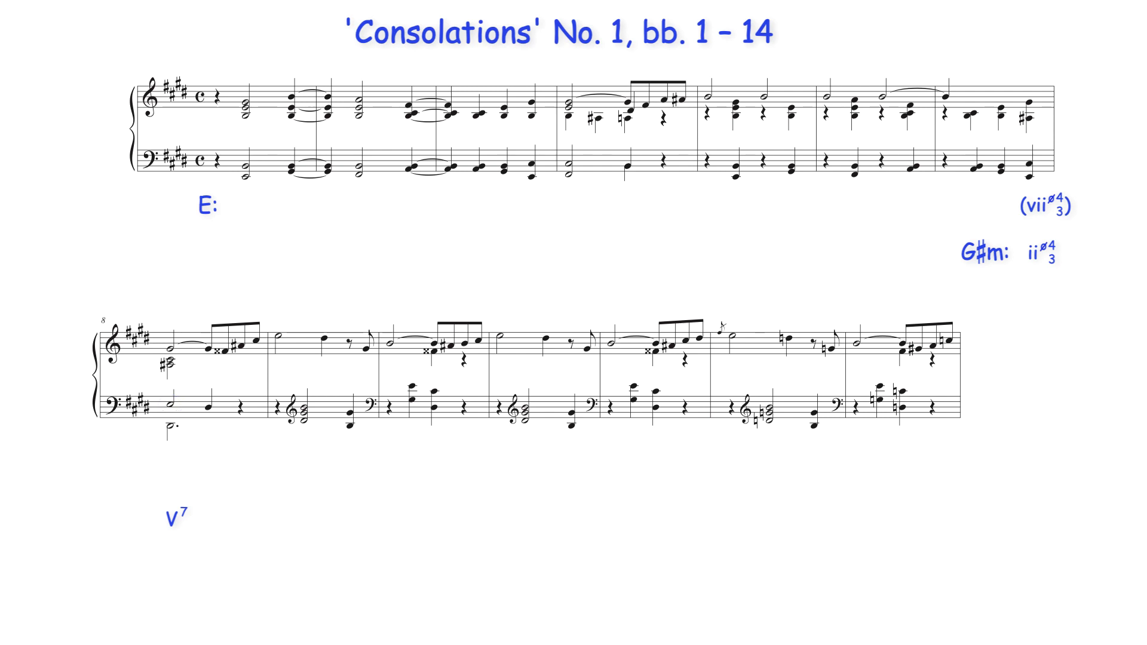